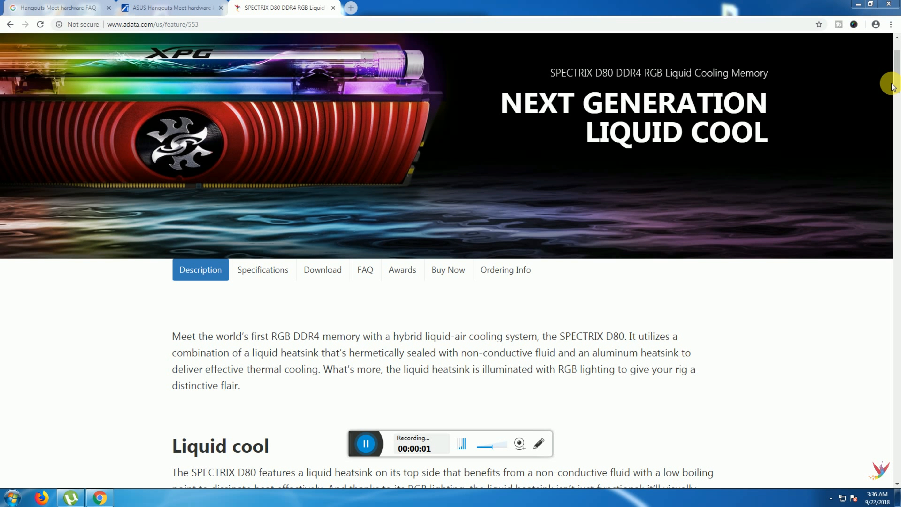
{"action": "scroll", "scroll_direction": "up", "scroll_amount": 3}
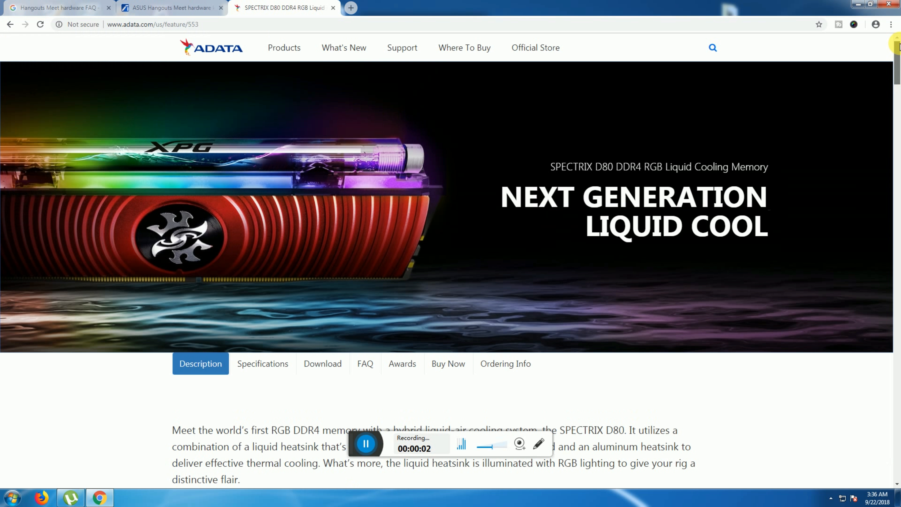
{"action": "mouse_move", "coordinate": [894, 95]}
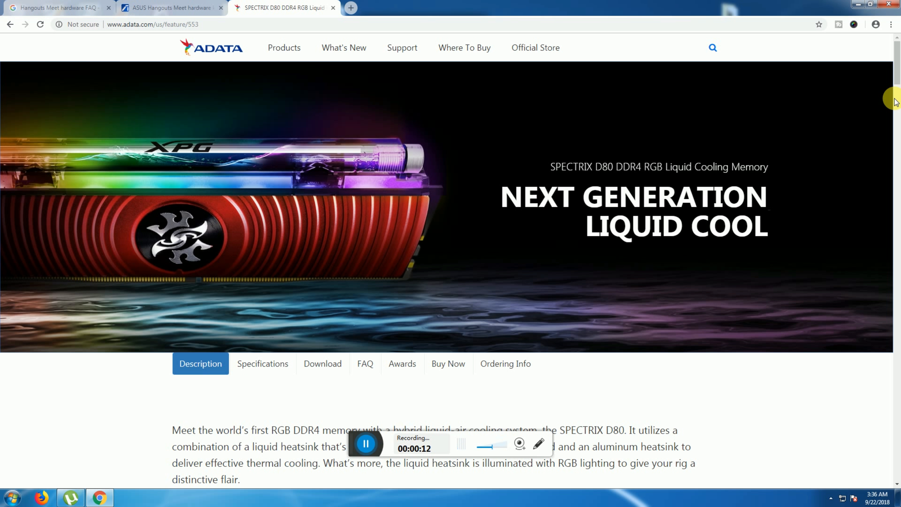
{"action": "mouse_move", "coordinate": [778, 392]}
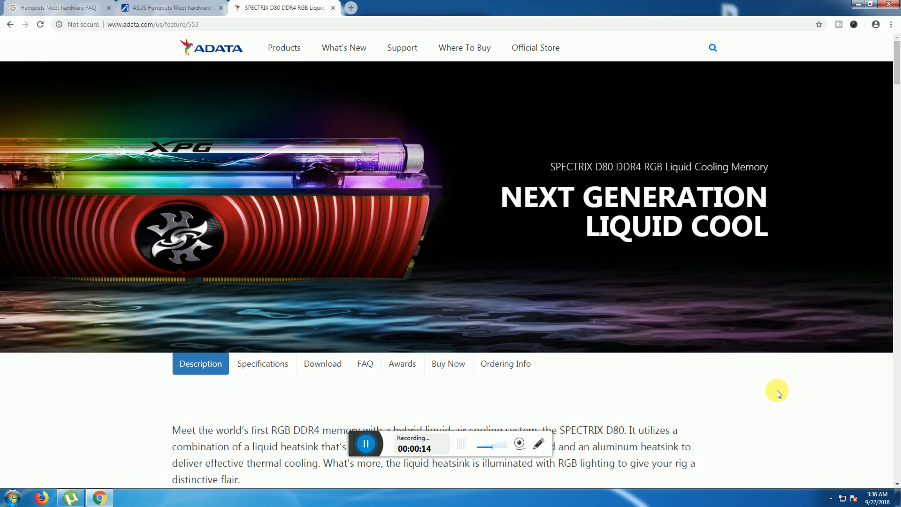
{"action": "scroll", "scroll_direction": "down", "scroll_amount": 3}
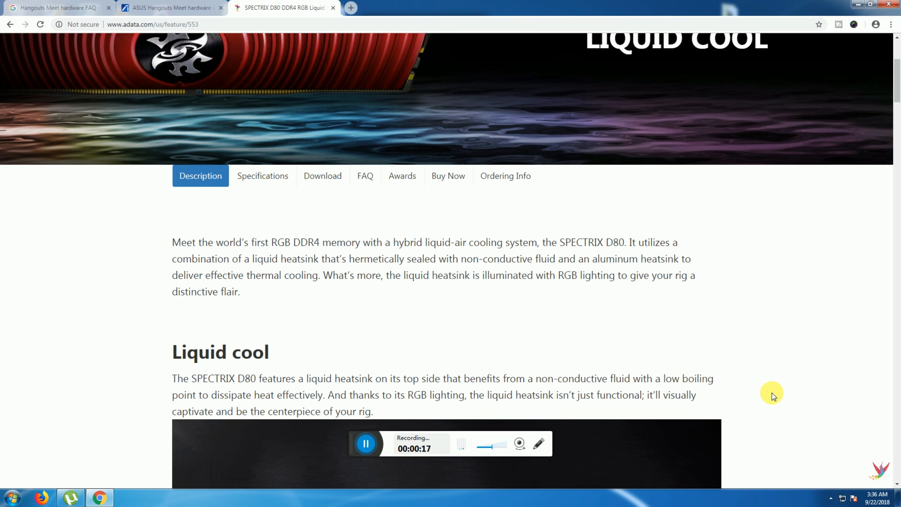
{"action": "scroll", "scroll_direction": "down", "scroll_amount": 3}
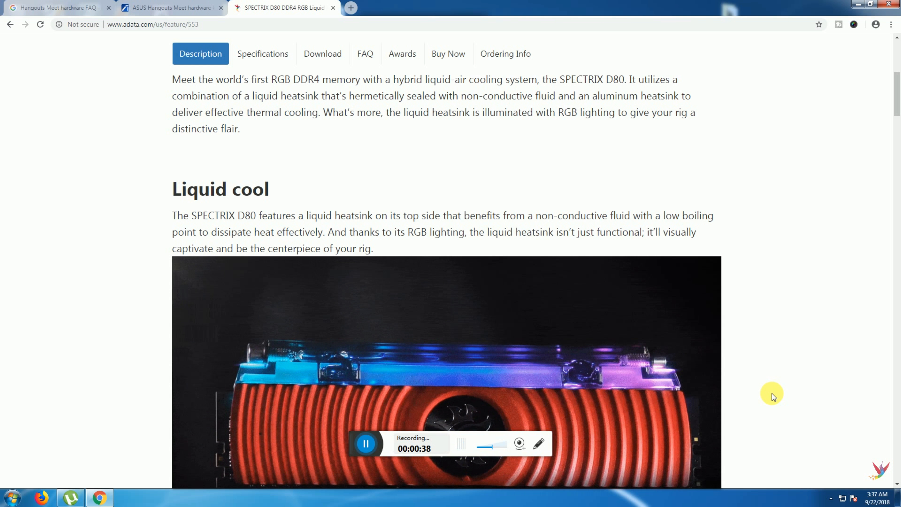
{"action": "scroll", "scroll_direction": "down", "scroll_amount": 3}
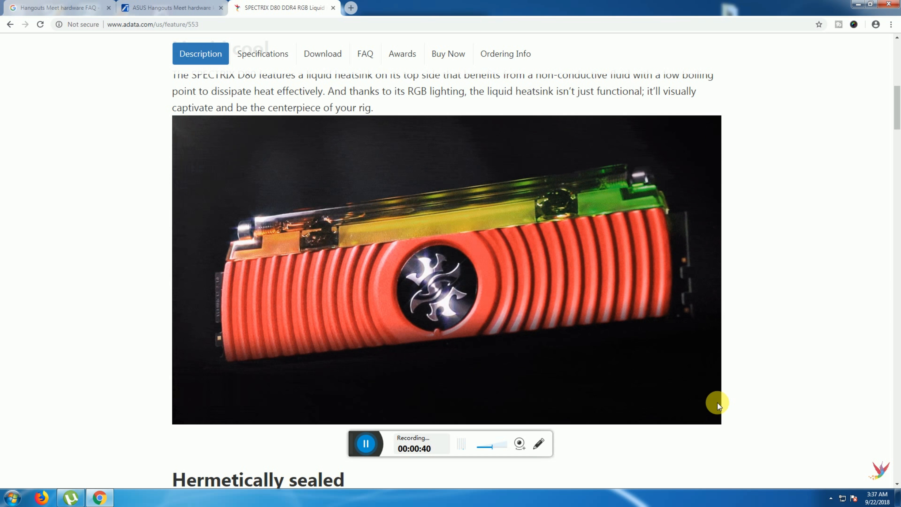
{"action": "scroll", "scroll_direction": "down", "scroll_amount": 3}
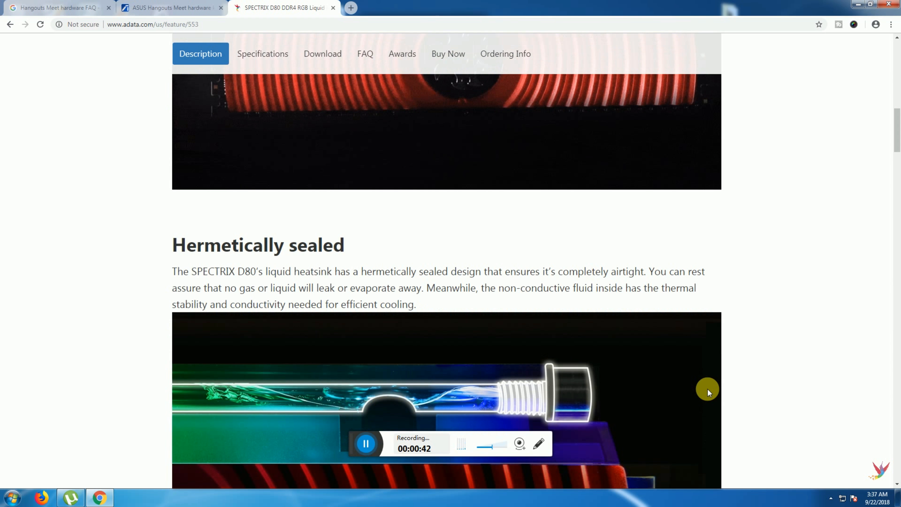
{"action": "scroll", "scroll_direction": "down", "scroll_amount": 3}
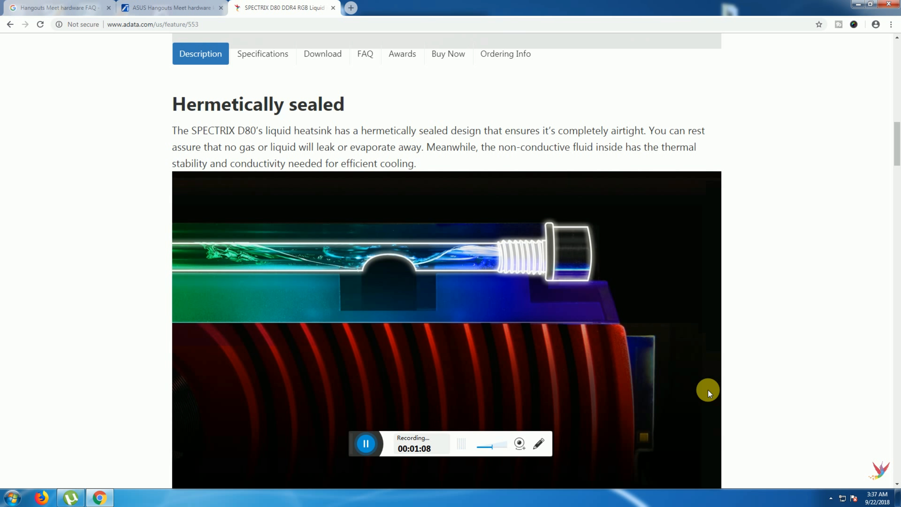
{"action": "scroll", "scroll_direction": "down", "scroll_amount": 3}
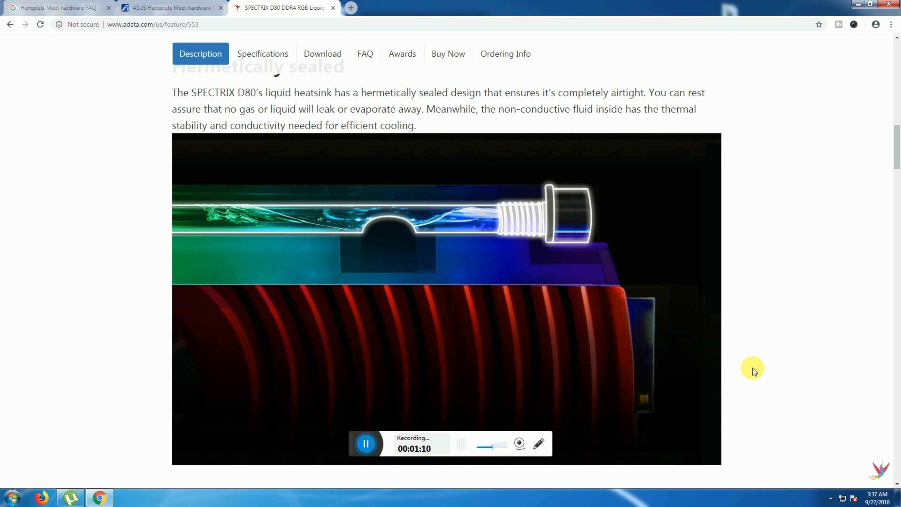
{"action": "scroll", "scroll_direction": "down", "scroll_amount": 3}
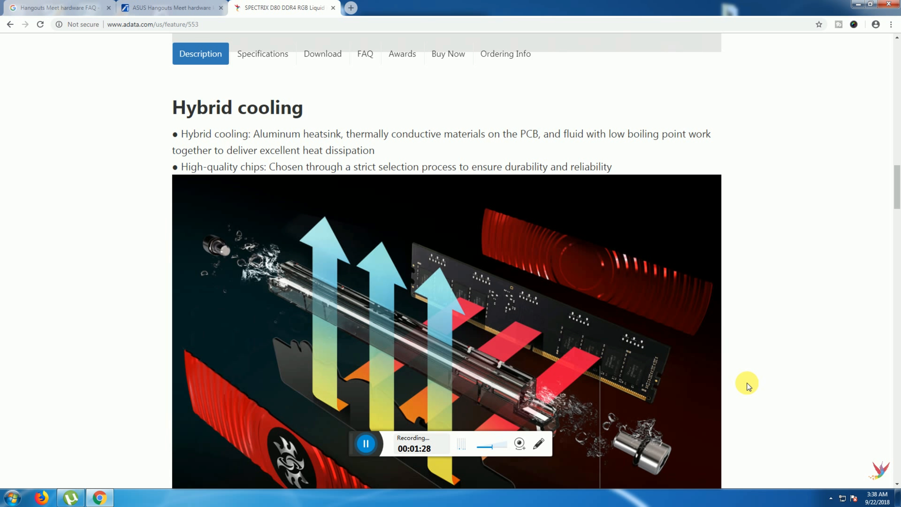
{"action": "scroll", "scroll_direction": "down", "scroll_amount": 3}
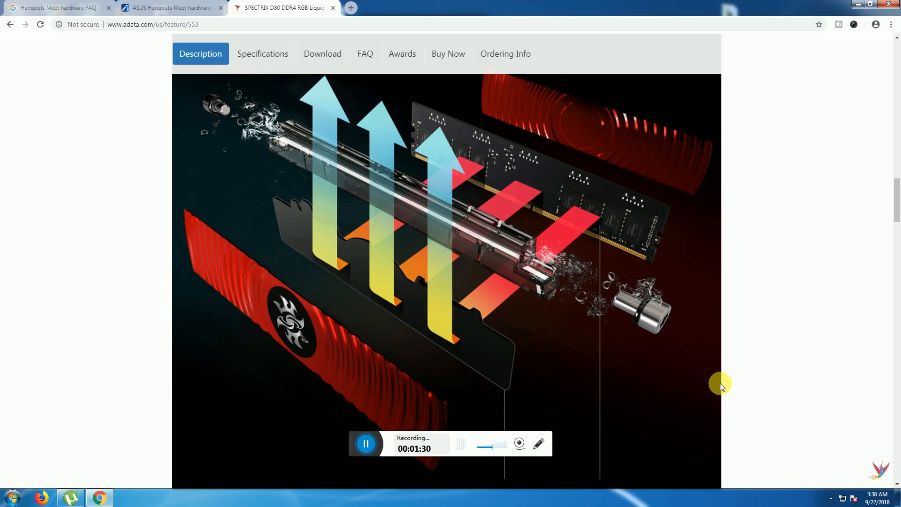
{"action": "scroll", "scroll_direction": "down", "scroll_amount": 3}
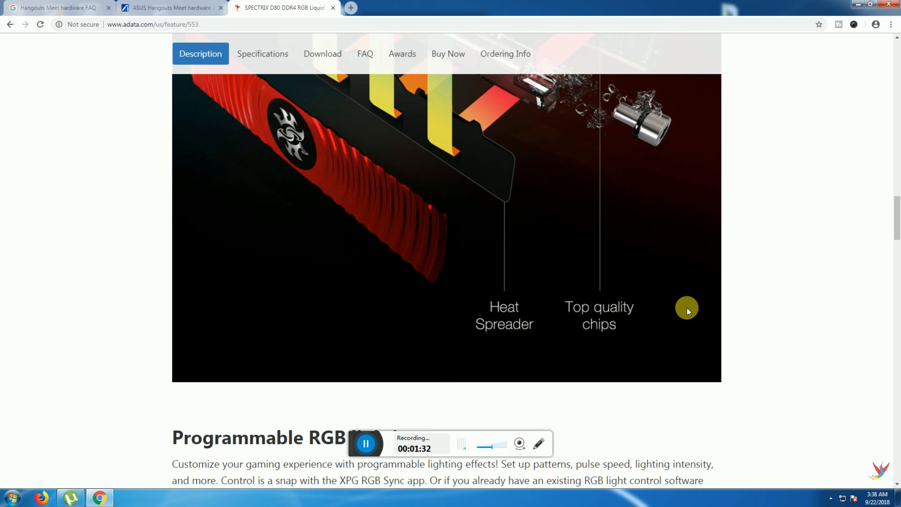
{"action": "mouse_move", "coordinate": [586, 322]}
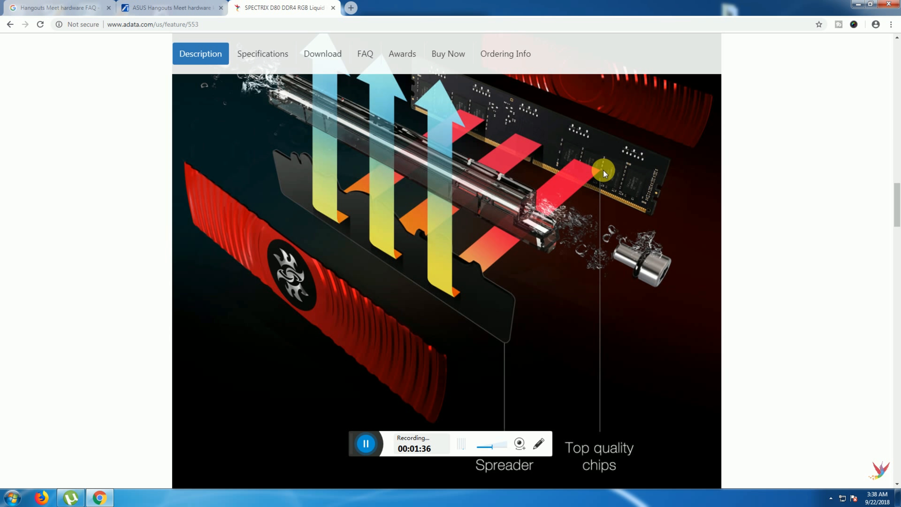
{"action": "scroll", "scroll_direction": "down", "scroll_amount": 3}
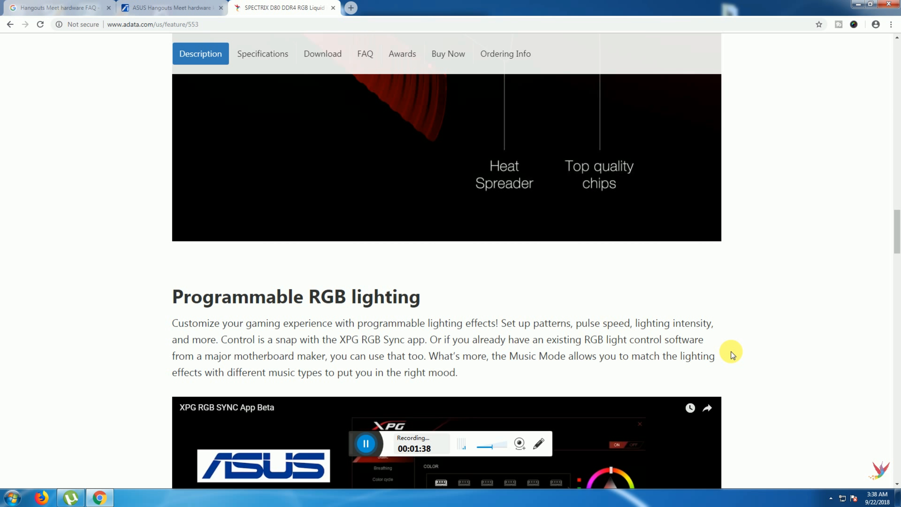
{"action": "scroll", "scroll_direction": "down", "scroll_amount": 3}
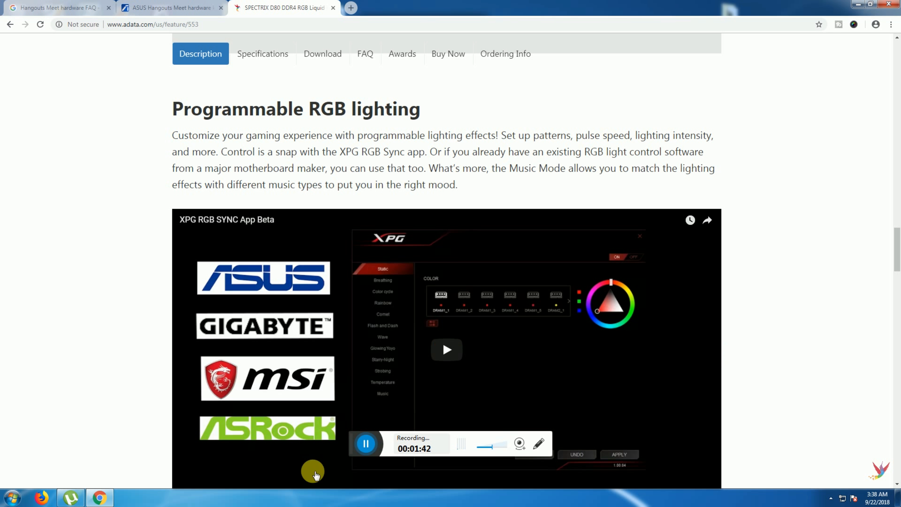
{"action": "mouse_move", "coordinate": [840, 298]}
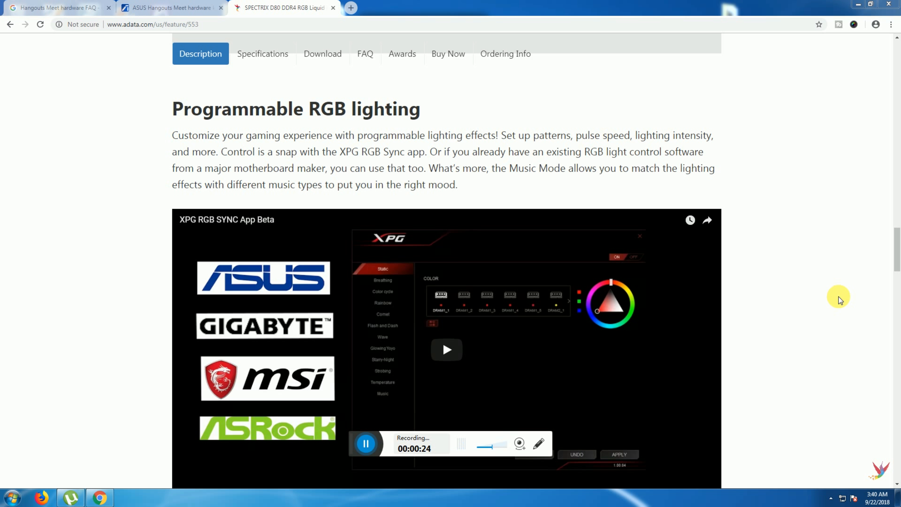
{"action": "mouse_move", "coordinate": [757, 399]}
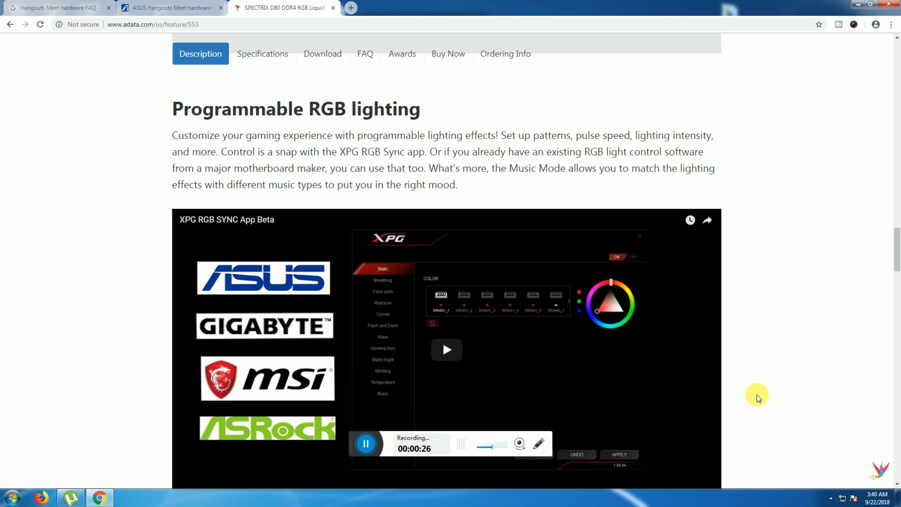
{"action": "scroll", "scroll_direction": "down", "scroll_amount": 3}
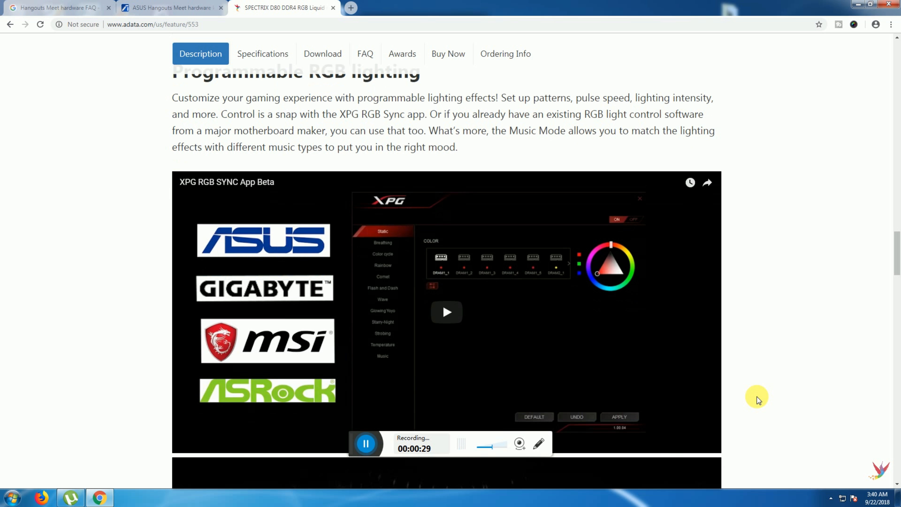
{"action": "scroll", "scroll_direction": "down", "scroll_amount": 3}
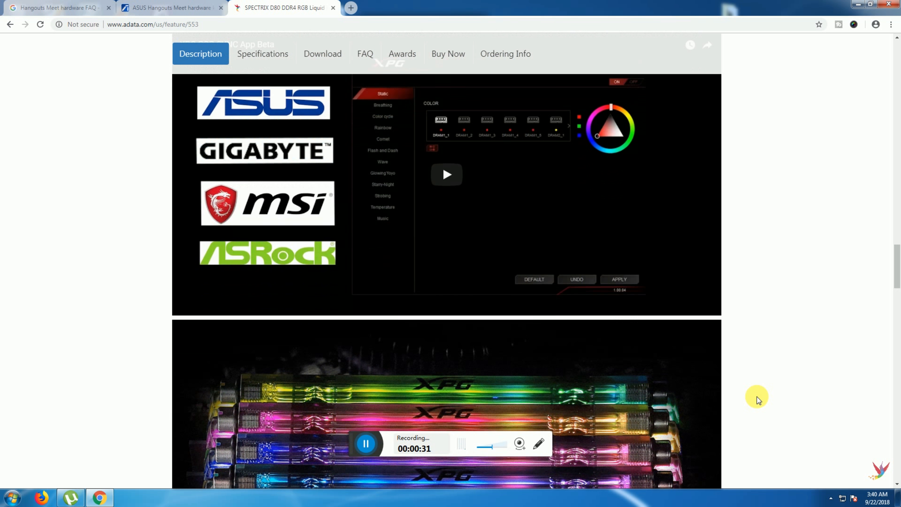
{"action": "scroll", "scroll_direction": "down", "scroll_amount": 3}
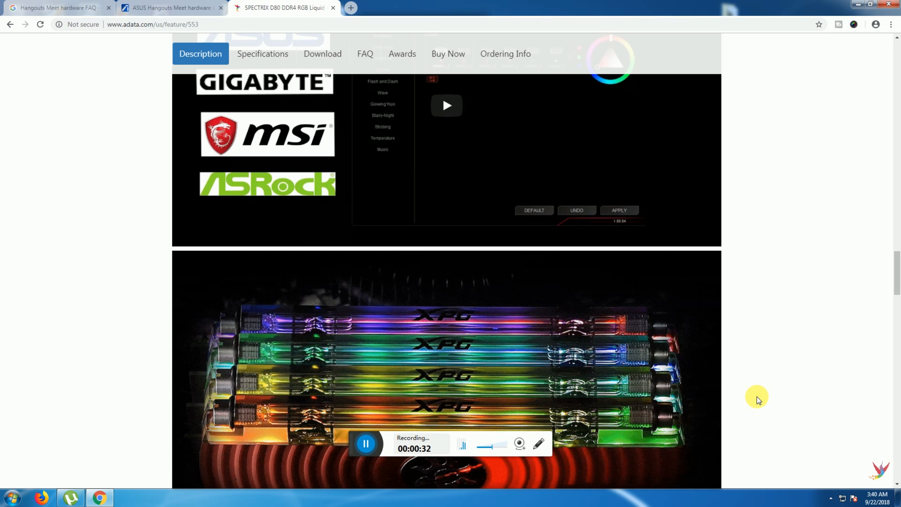
{"action": "scroll", "scroll_direction": "down", "scroll_amount": 3}
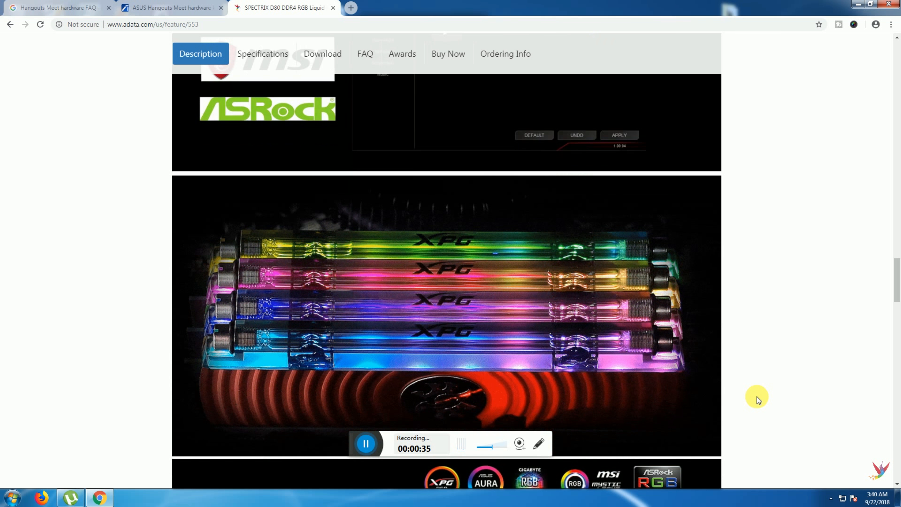
{"action": "scroll", "scroll_direction": "down", "scroll_amount": 3}
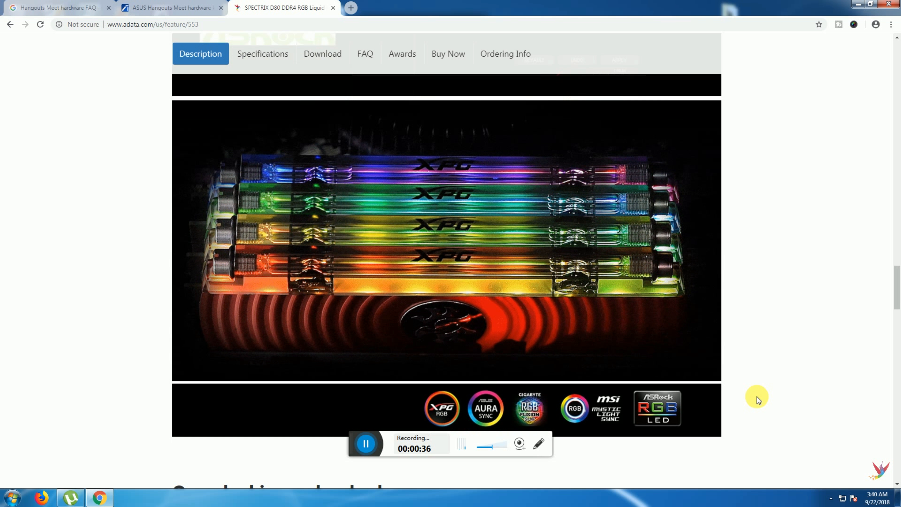
{"action": "scroll", "scroll_direction": "down", "scroll_amount": 3}
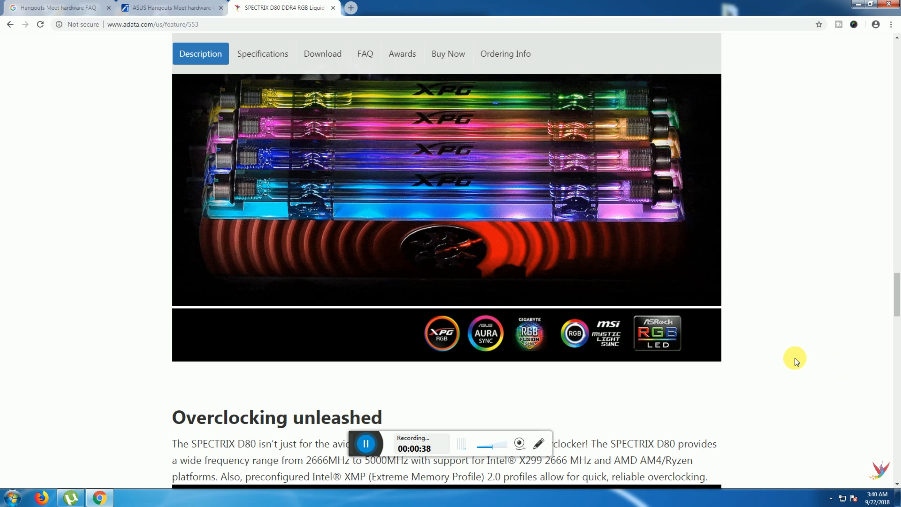
{"action": "scroll", "scroll_direction": "down", "scroll_amount": 3}
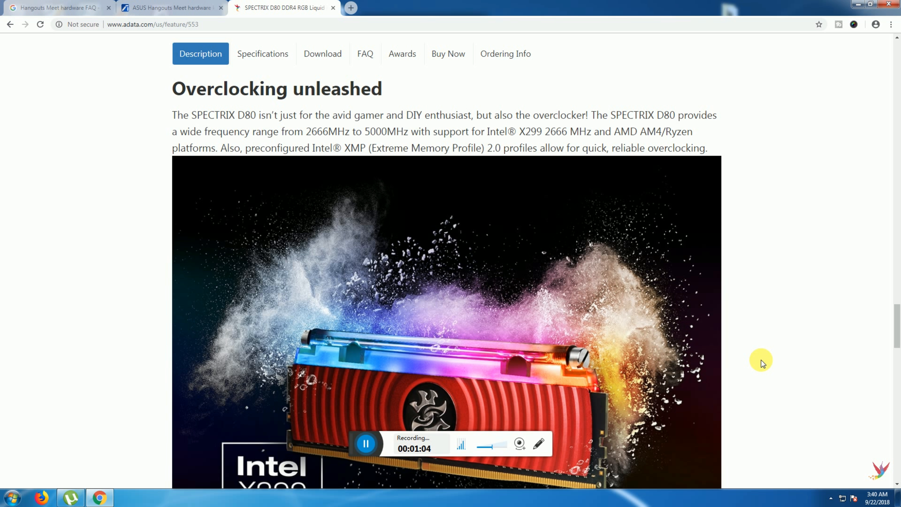
{"action": "scroll", "scroll_direction": "down", "scroll_amount": 3}
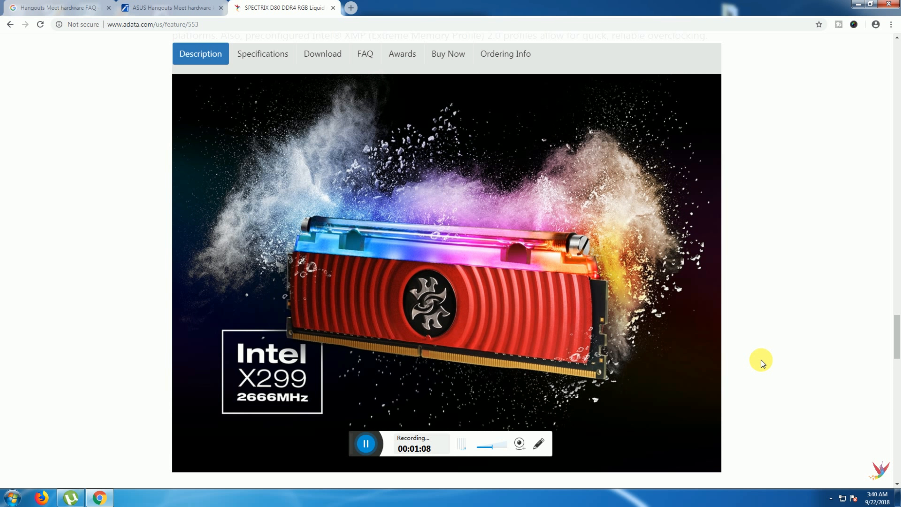
{"action": "scroll", "scroll_direction": "down", "scroll_amount": 3}
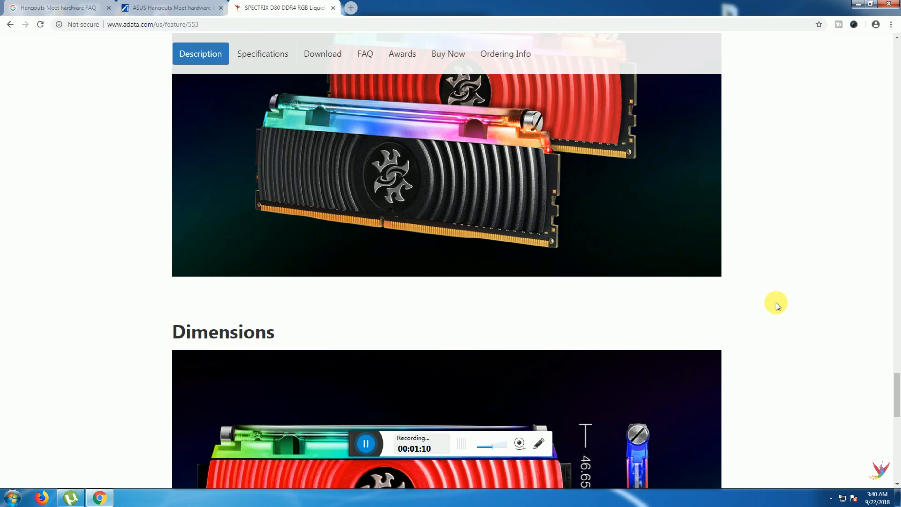
{"action": "scroll", "scroll_direction": "down", "scroll_amount": 3}
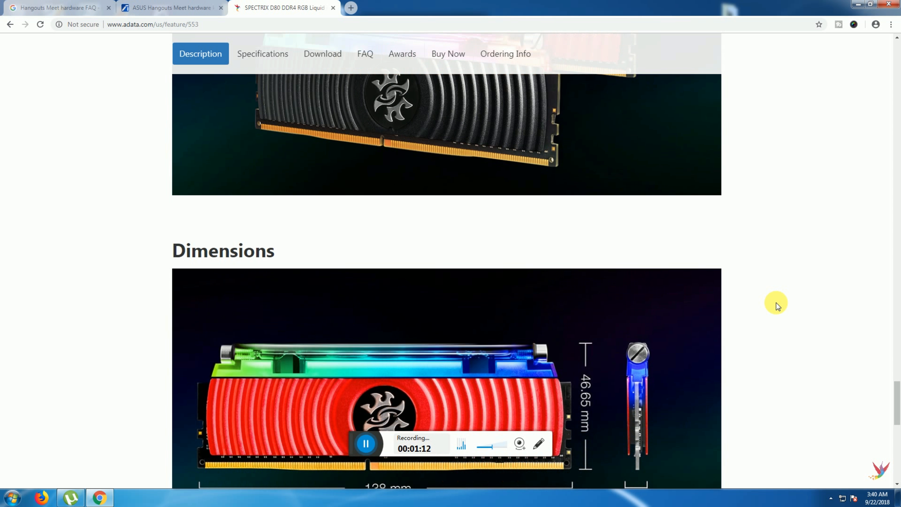
{"action": "scroll", "scroll_direction": "down", "scroll_amount": 3}
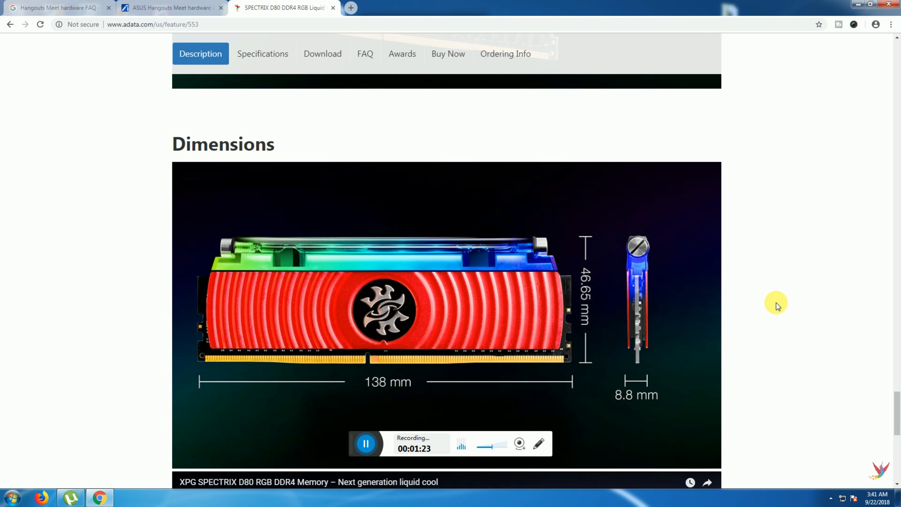
{"action": "mouse_move", "coordinate": [723, 264]}
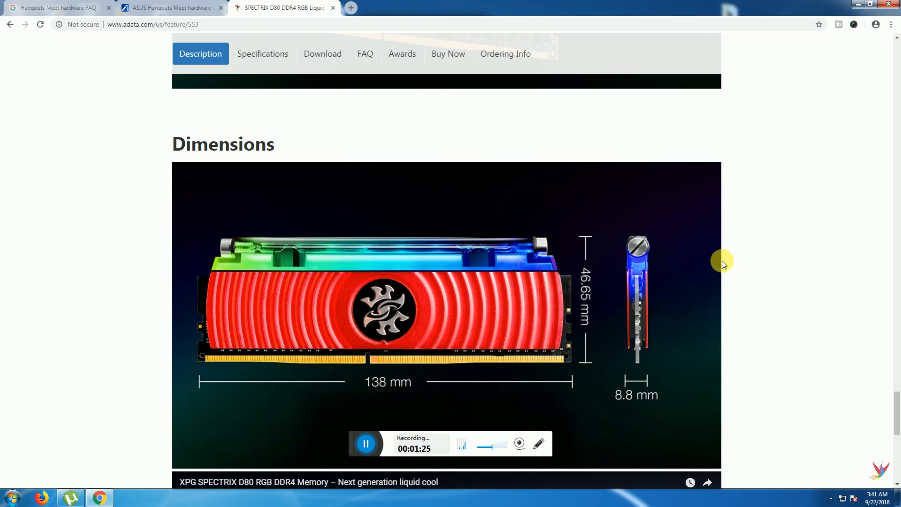
{"action": "scroll", "scroll_direction": "down", "scroll_amount": 3}
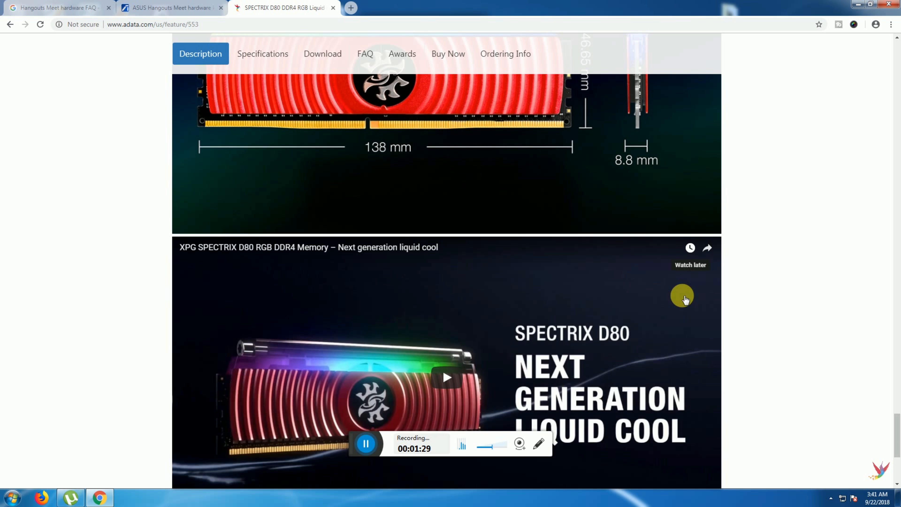
{"action": "scroll", "scroll_direction": "down", "scroll_amount": 3}
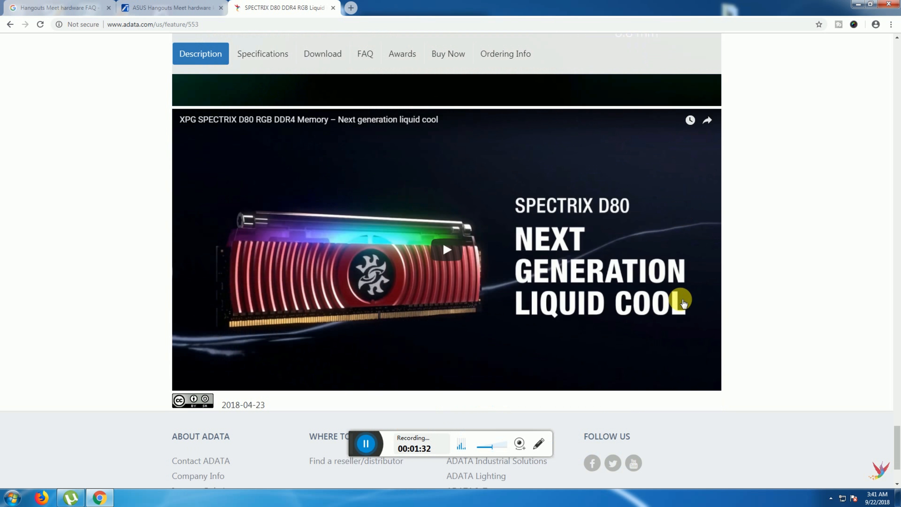
{"action": "scroll", "scroll_direction": "down", "scroll_amount": 3}
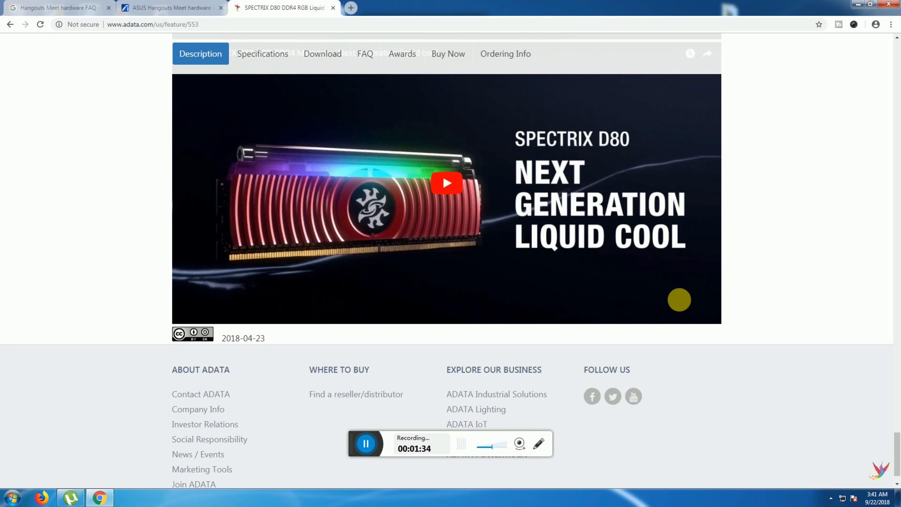